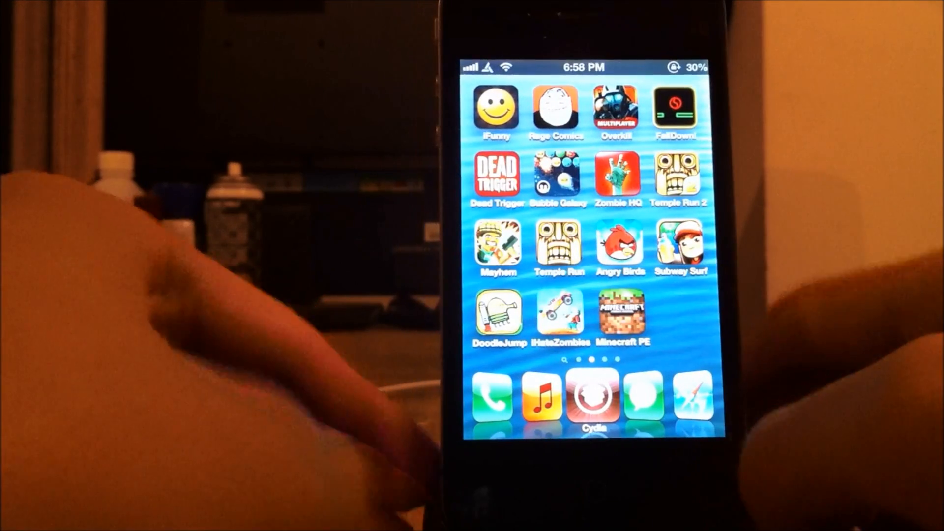
# - Scroll to Dropdown Window in SBSettings and review the Set Window Toggles list of on/off toggles
pyautogui.hscroll(-3)
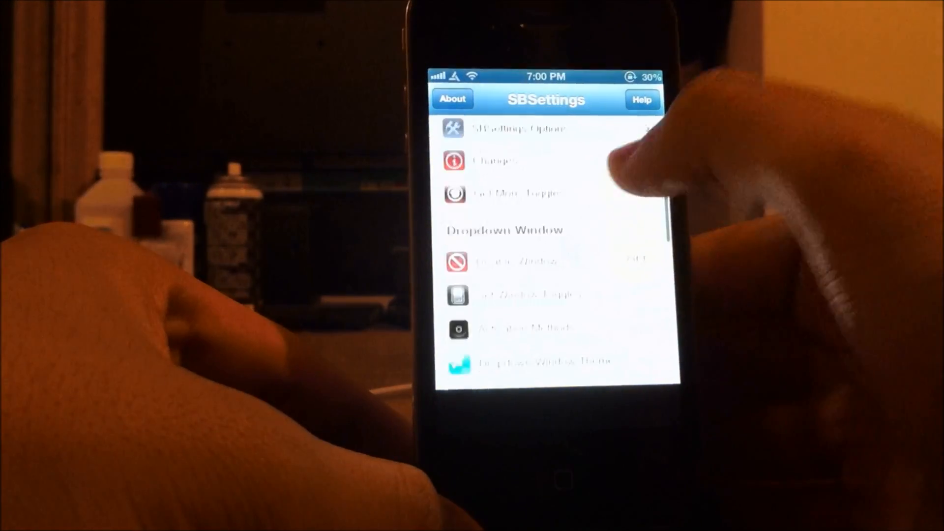
pyautogui.scroll(-3)
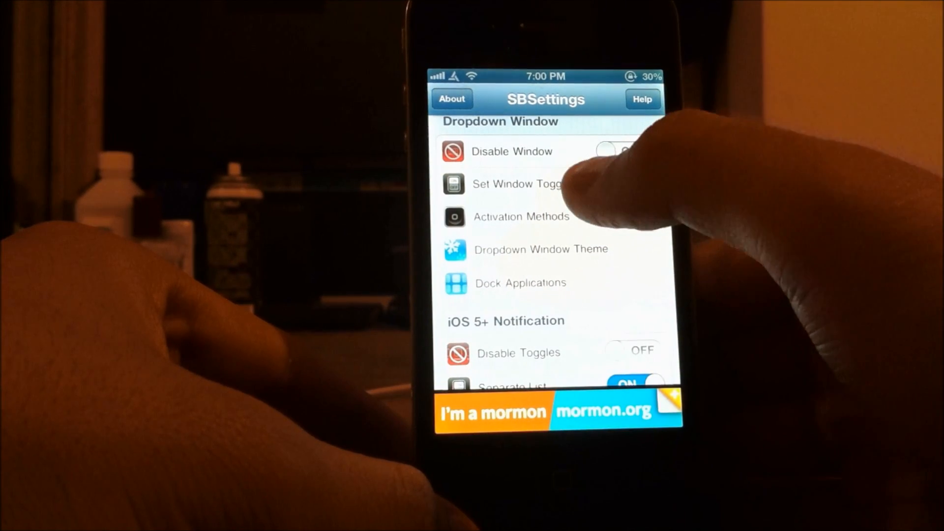
pyautogui.click(516, 184)
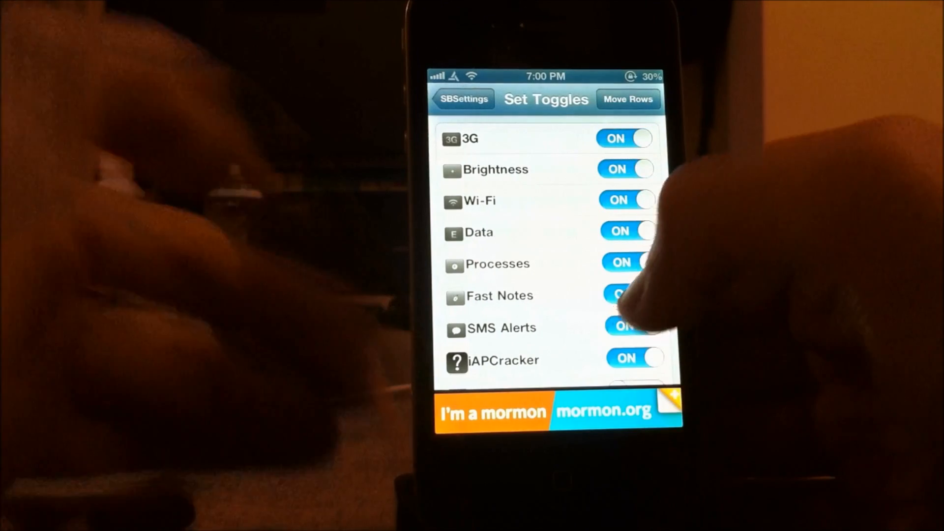
pyautogui.scroll(-3)
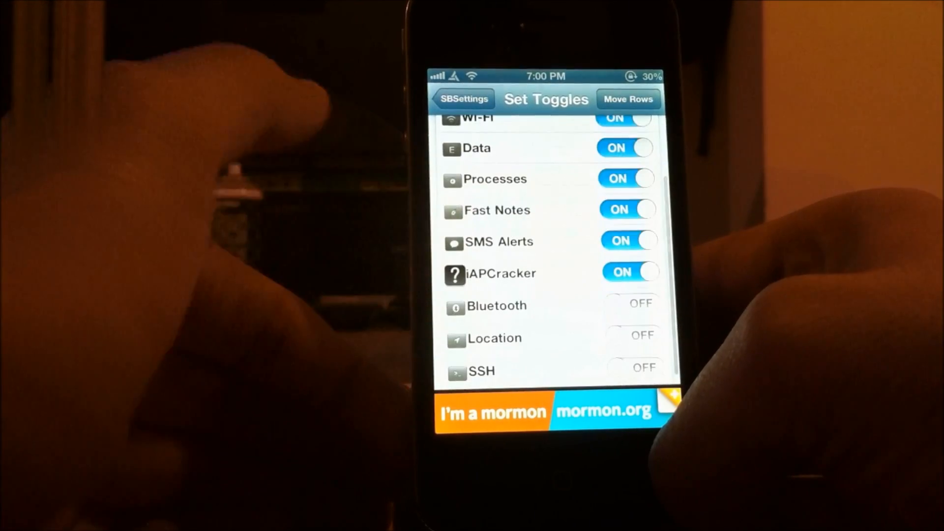
pyautogui.scroll(-3)
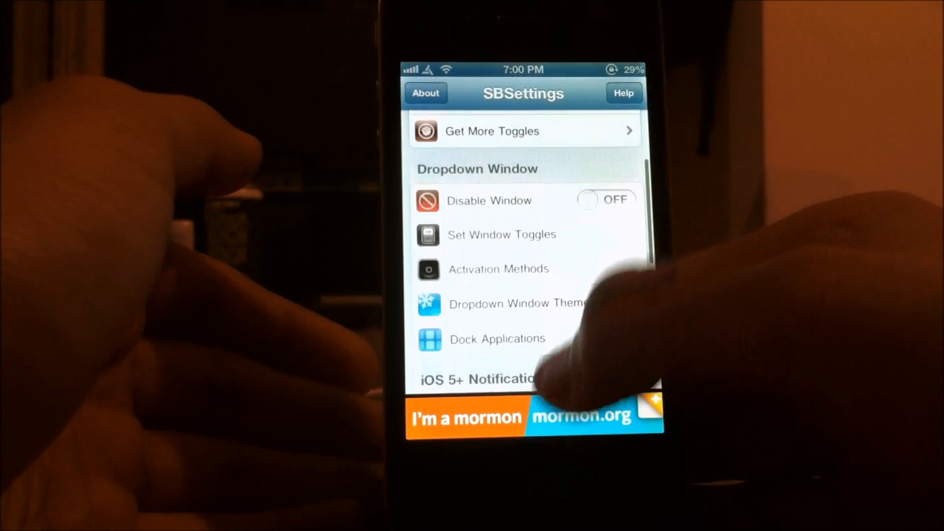
# - Preview the BlackGlassHD dropdown theme, then return to the theme list with FolderSBS HD active
pyautogui.click(503, 303)
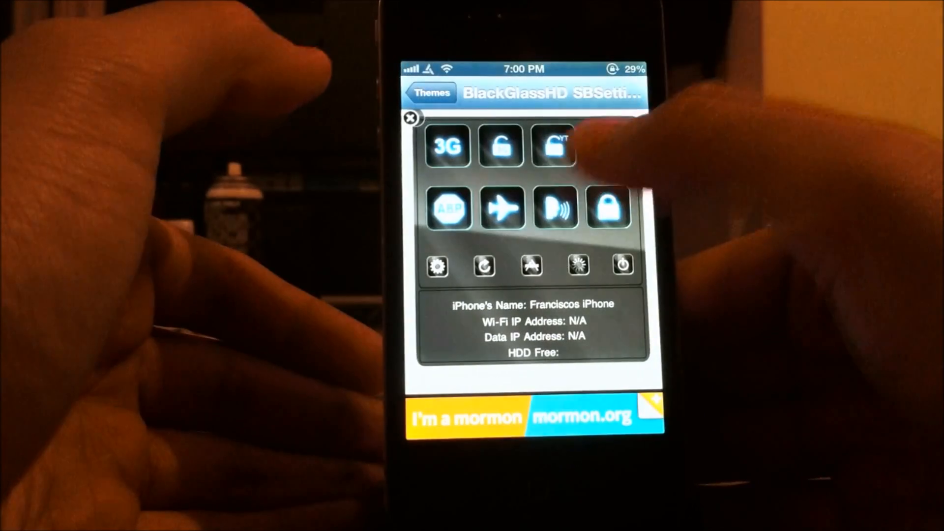
pyautogui.click(429, 92)
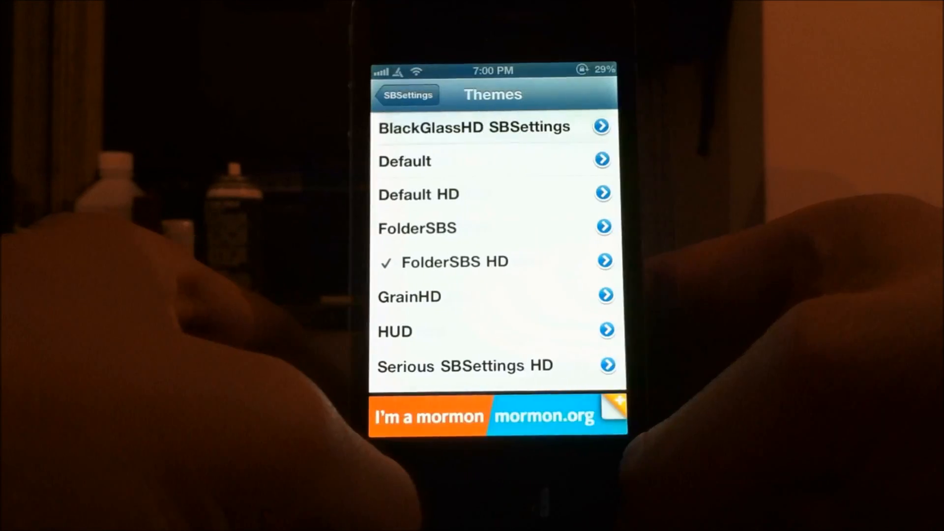
pyautogui.scroll(-3)
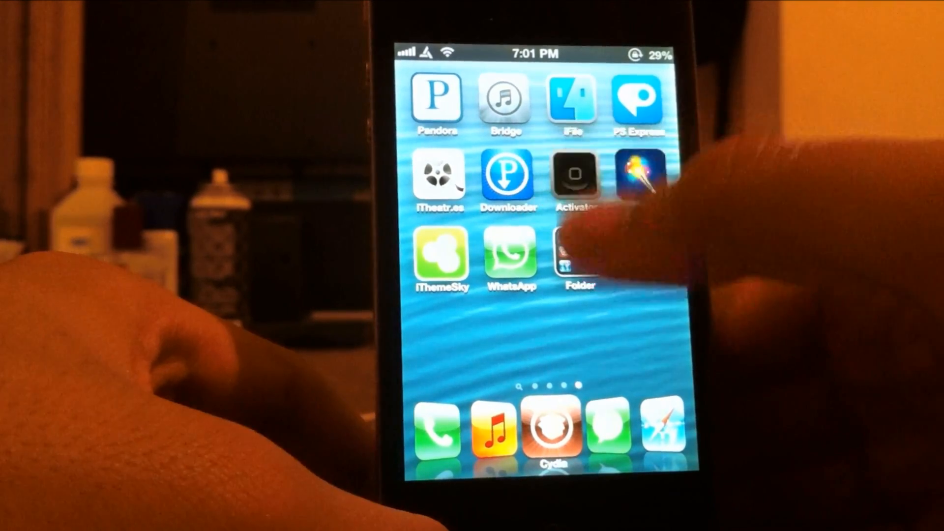
pyautogui.click(574, 175)
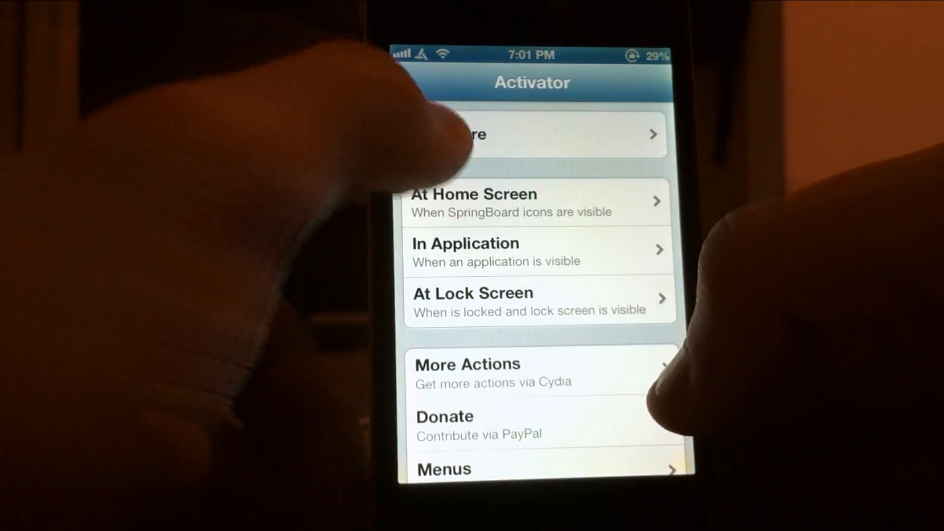
pyautogui.click(530, 134)
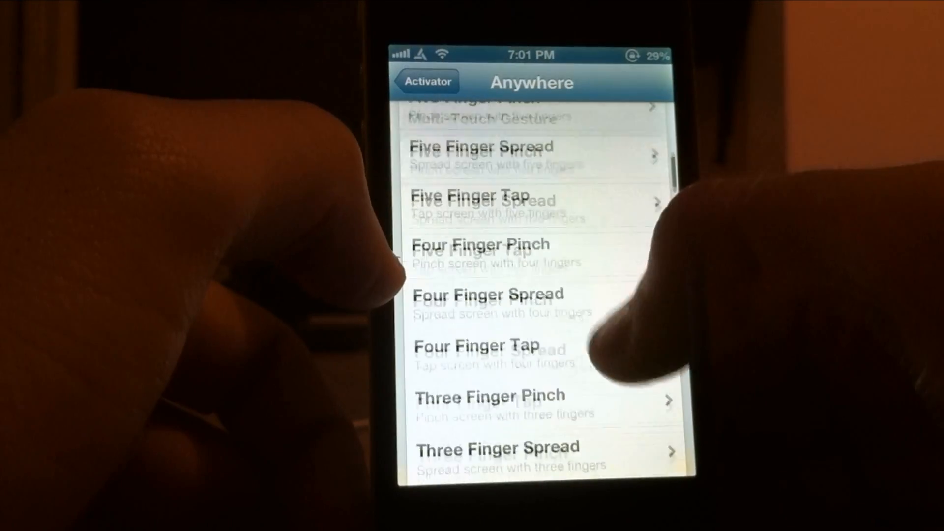
pyautogui.scroll(-3)
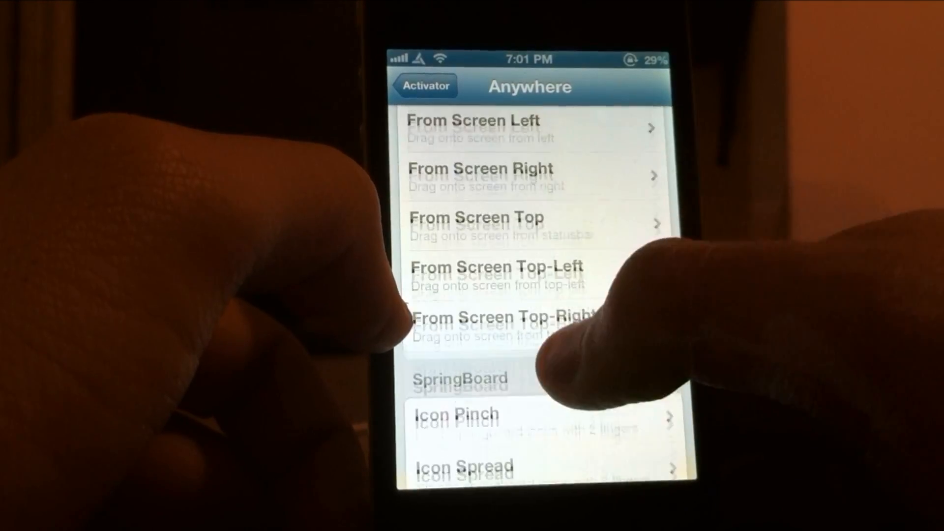
pyautogui.scroll(-3)
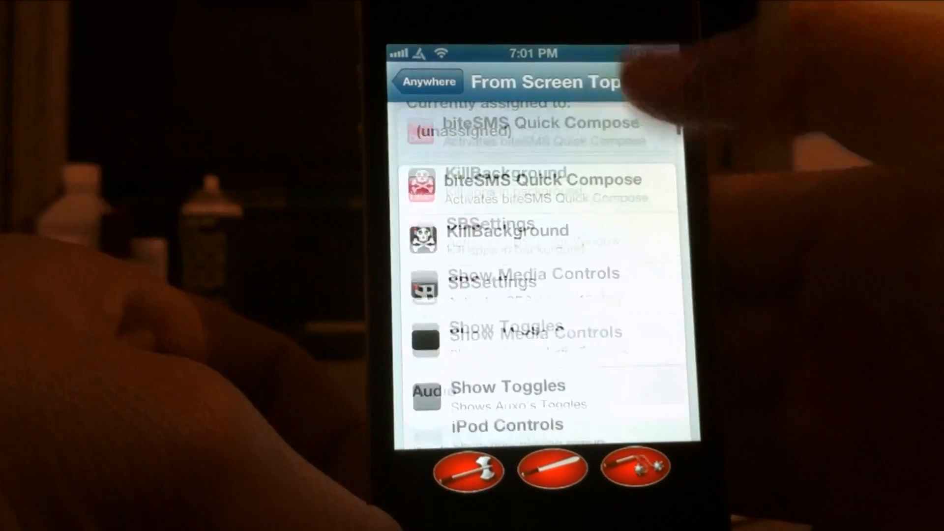
pyautogui.scroll(-3)
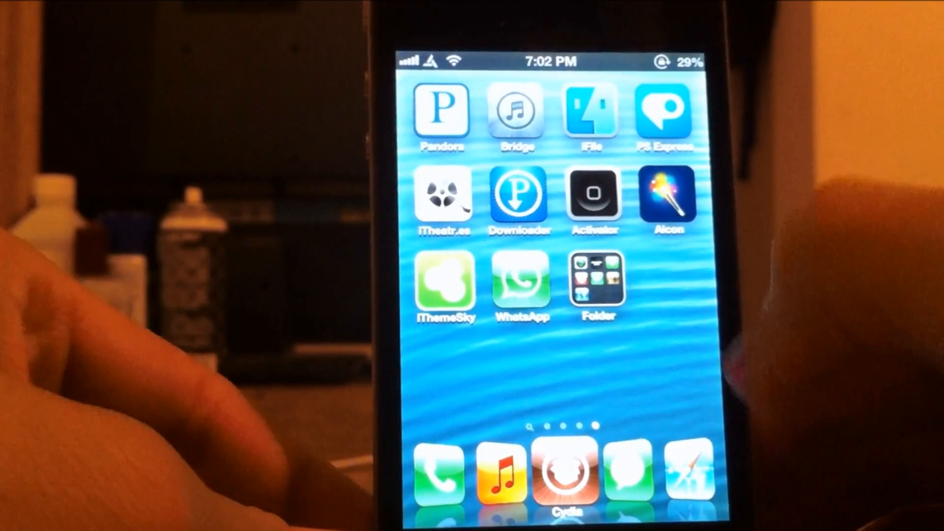
# - Swipe the home screen pages to the games page with Scribblenauts and the Bookmarks folder
pyautogui.hscroll(-3)
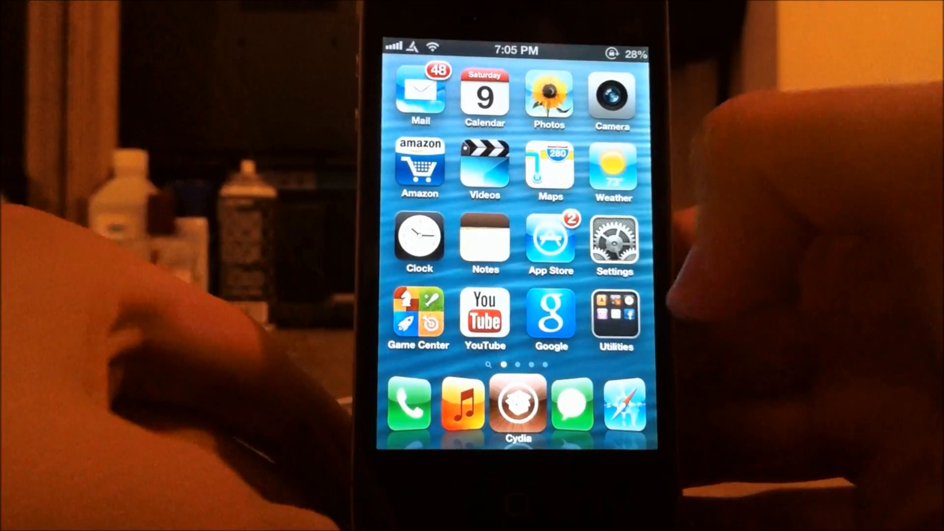
pyautogui.hscroll(-3)
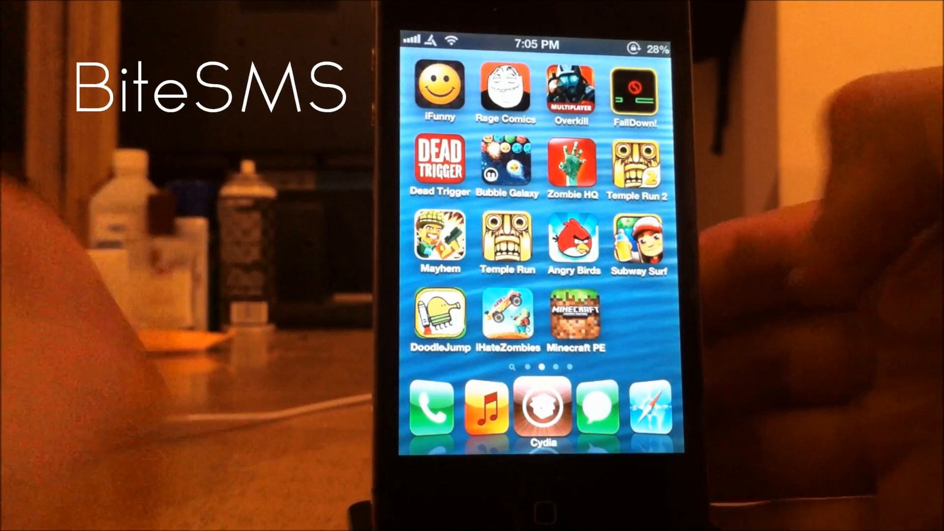
pyautogui.hscroll(-3)
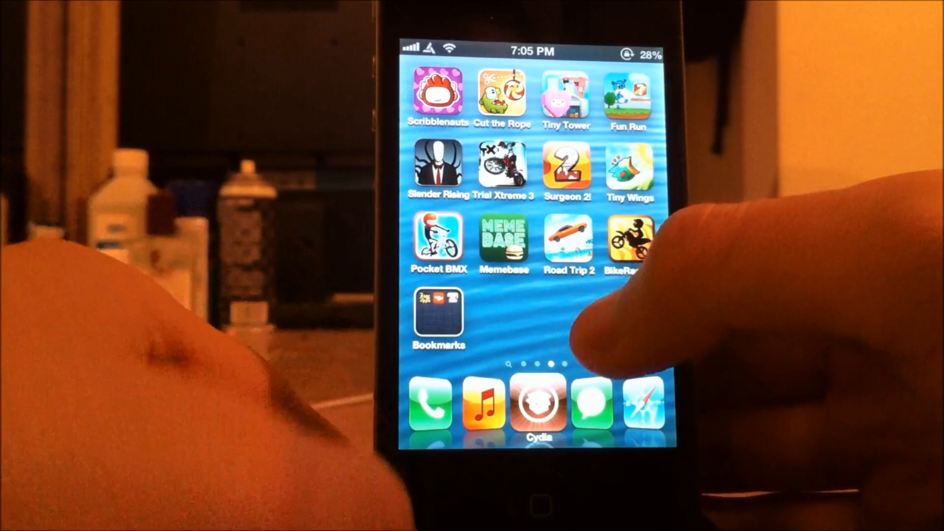
# - Swipe toward Settings and its tweak preference entries after the BiteSMS quick-compose demo
pyautogui.hscroll(-3)
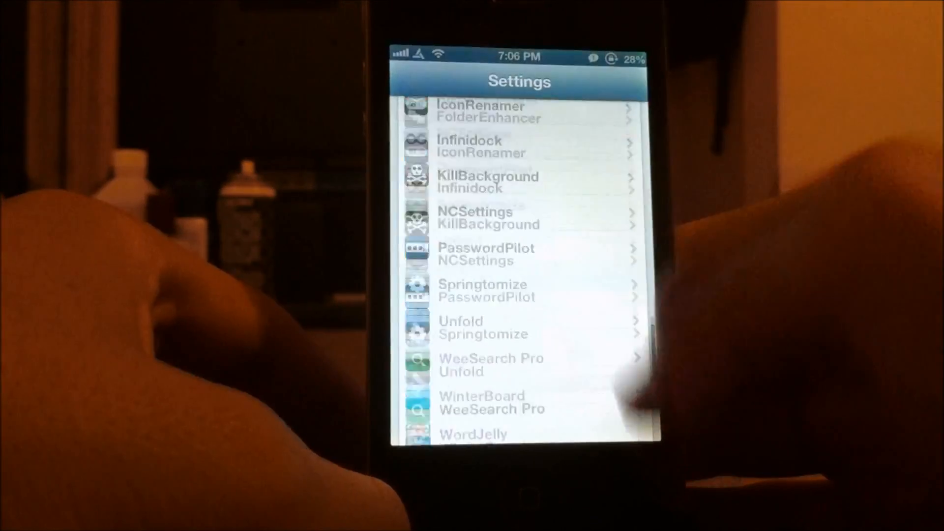
# - Leave Settings for the first home screen page with Mail, Calendar and Settings
pyautogui.scroll(-3)
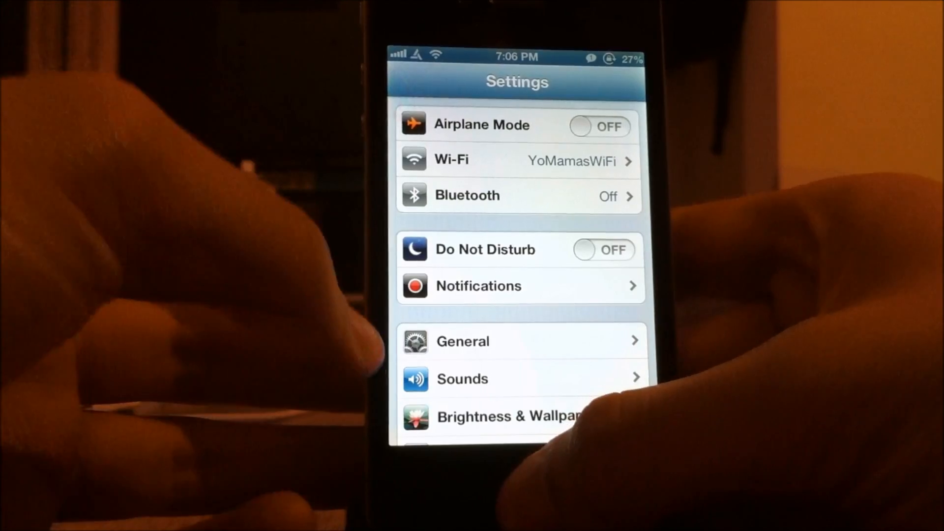
pyautogui.press('home')
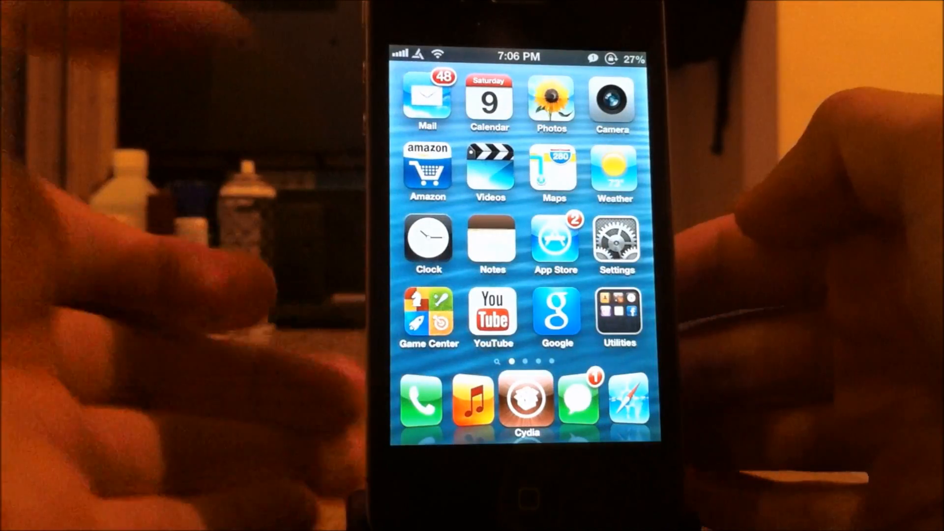
# - Swipe left through the home screen pages to the games page with Scribblenauts and Bookmarks
pyautogui.hscroll(-3)
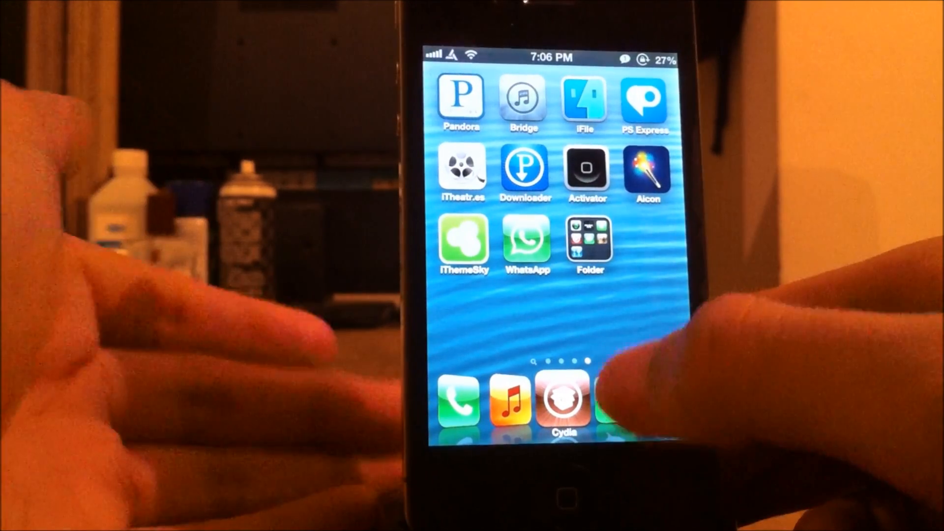
pyautogui.hscroll(-3)
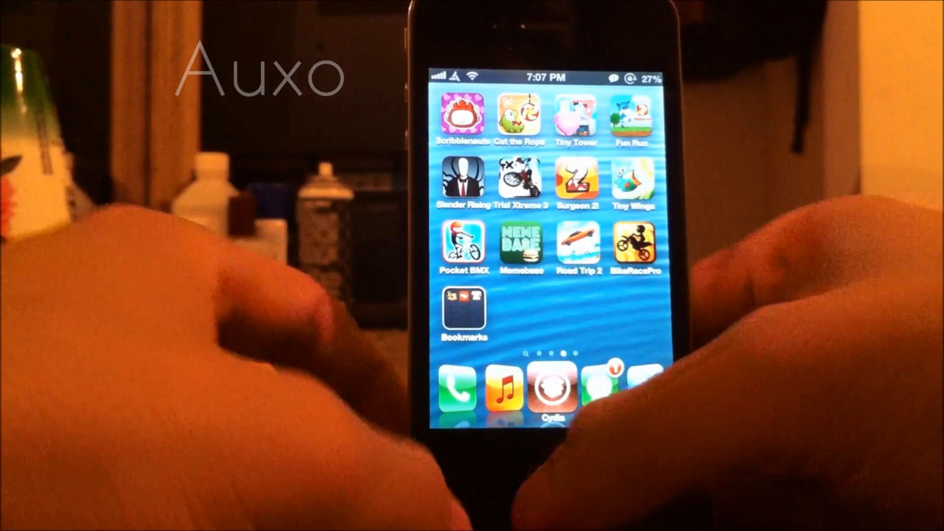
# - Bring up the Auxo switcher listing SBSettings, Phone, App Store and Angry Birds
pyautogui.hscroll(-3)
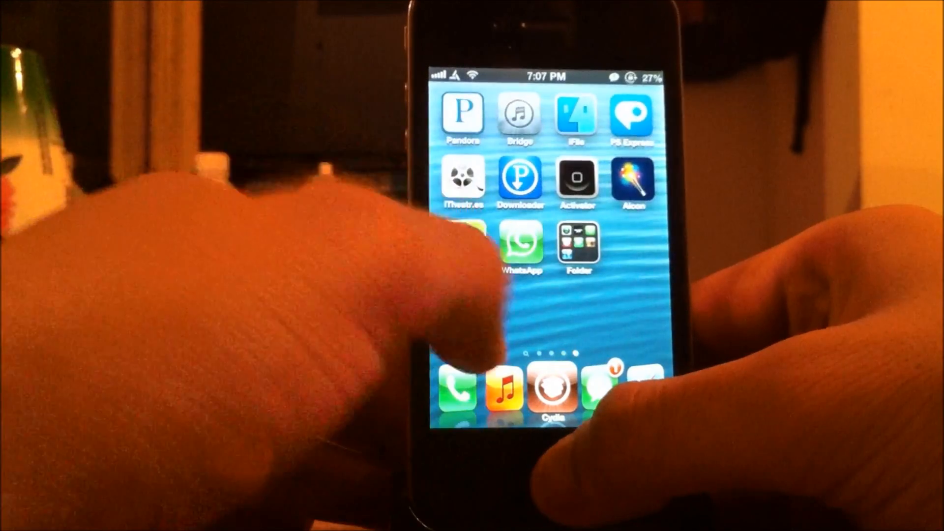
pyautogui.hscroll(-3)
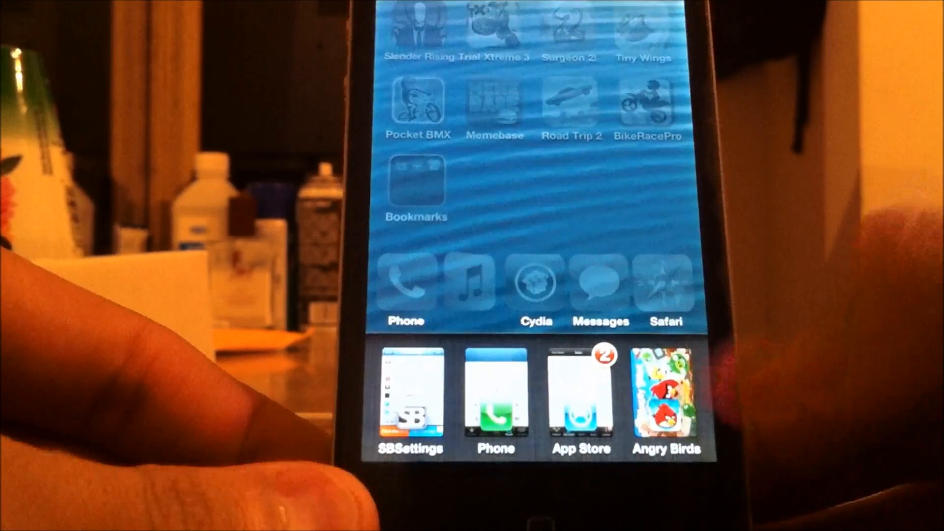
# - Swipe the Auxo cards to get the remove-all-apps prompt and answer it
pyautogui.hscroll(-3)
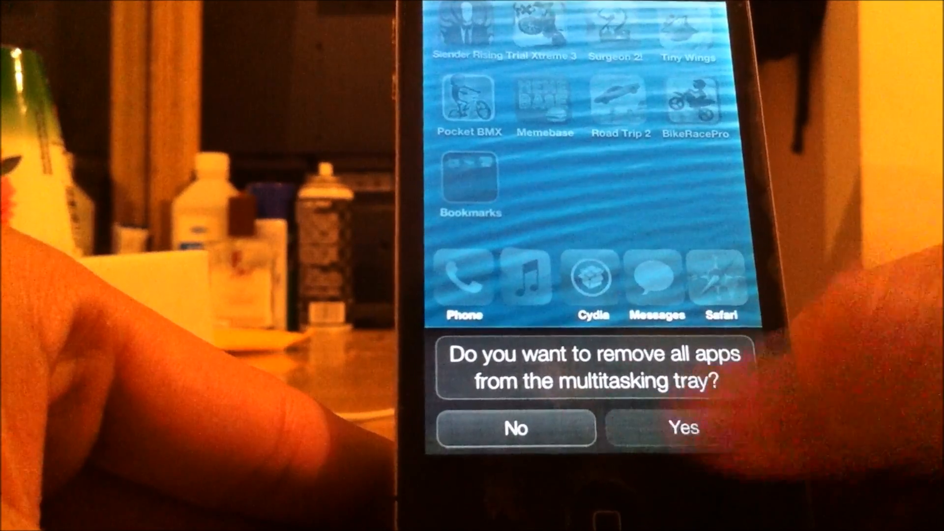
pyautogui.click(682, 428)
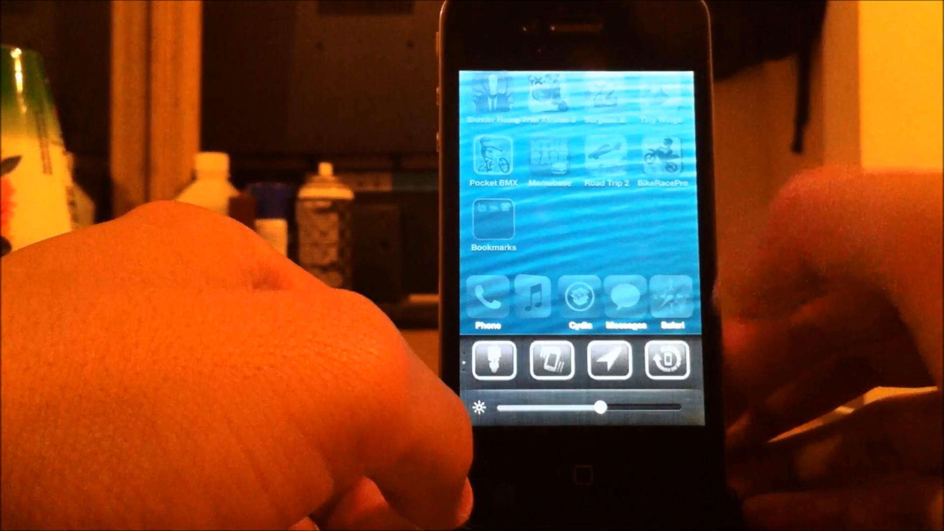
# - Dismiss Auxo's quick toggles and brightness panel back to the games home screen page
pyautogui.click(667, 360)
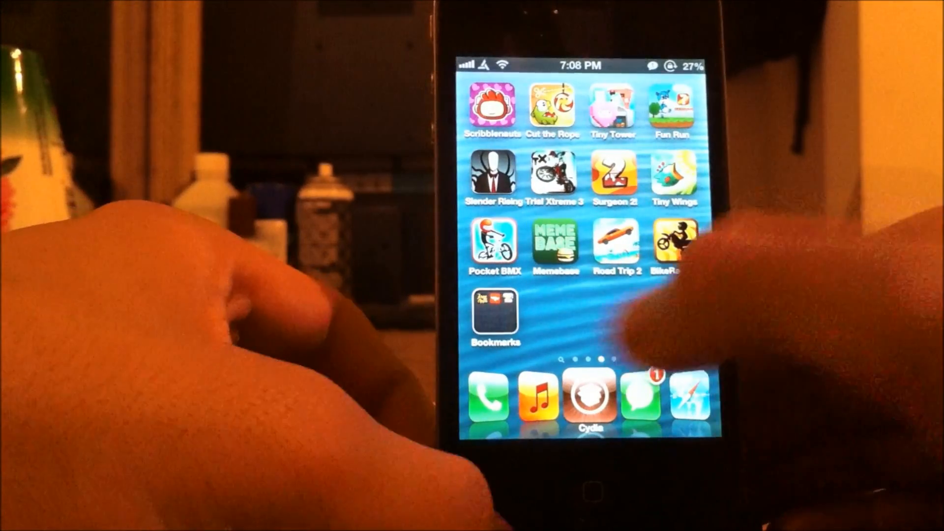
pyautogui.hscroll(-3)
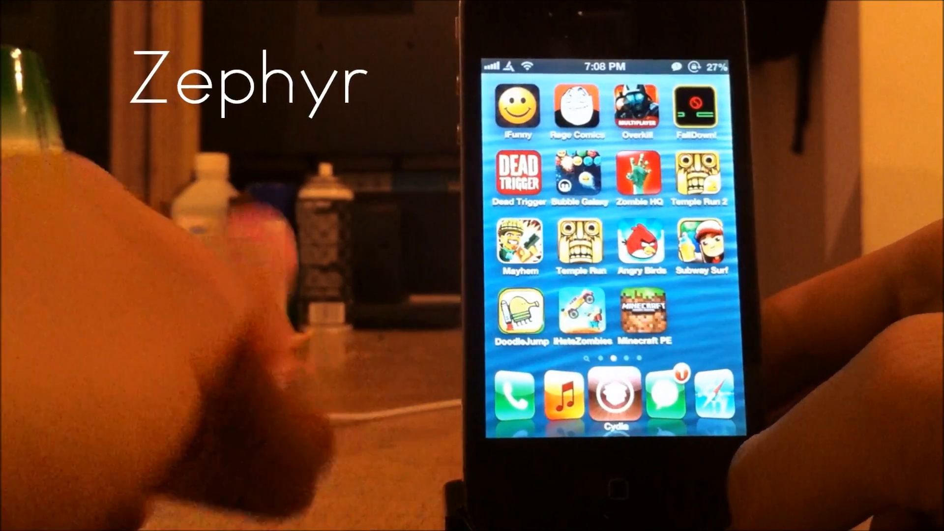
pyautogui.hscroll(-3)
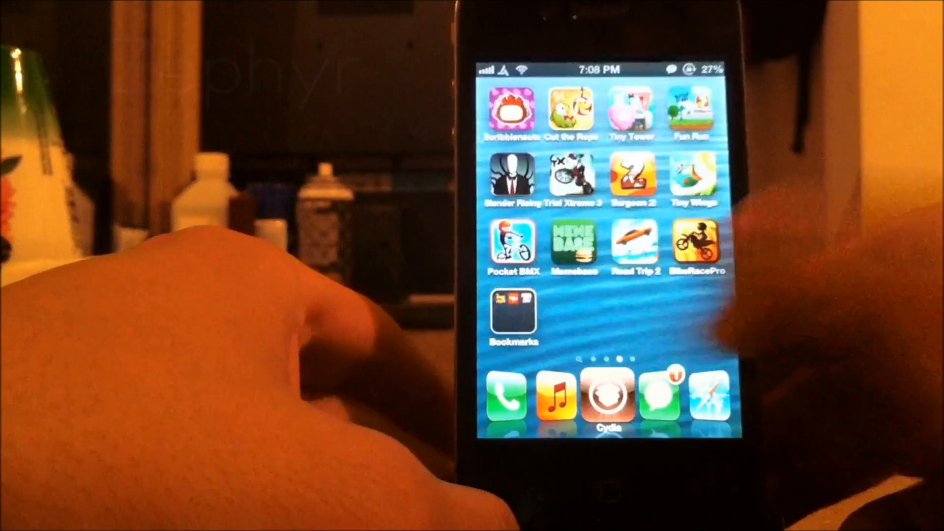
pyautogui.hscroll(-3)
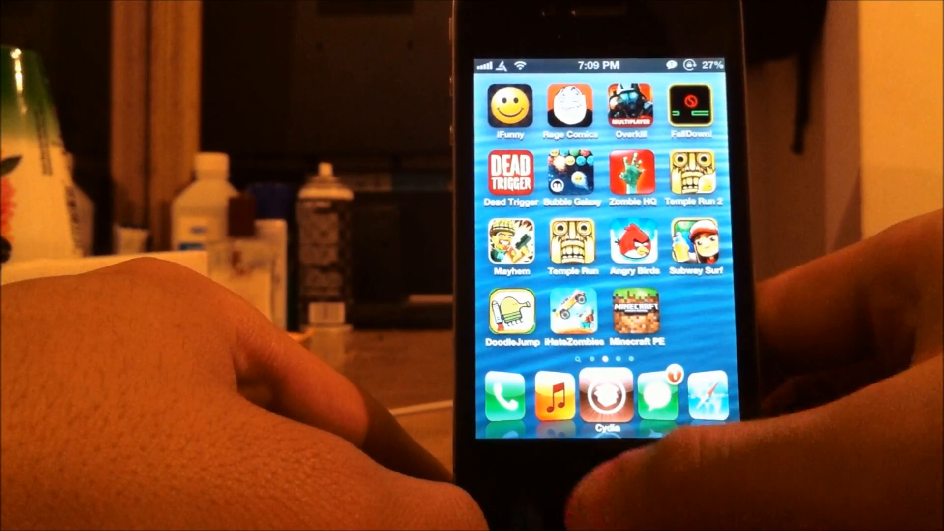
pyautogui.click(607, 394)
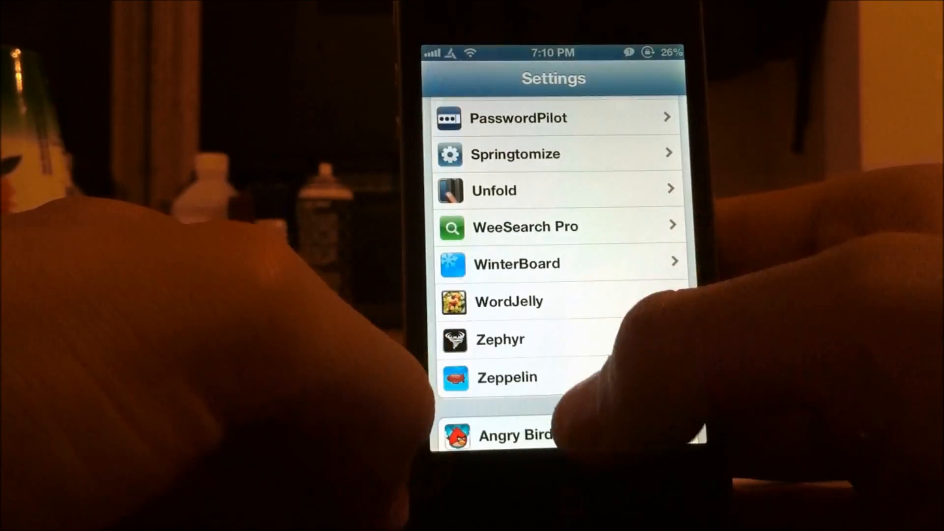
# - Open Zephyr's preferences and scroll to the Swipe up from Bottom options beneath Close App
pyautogui.click(499, 339)
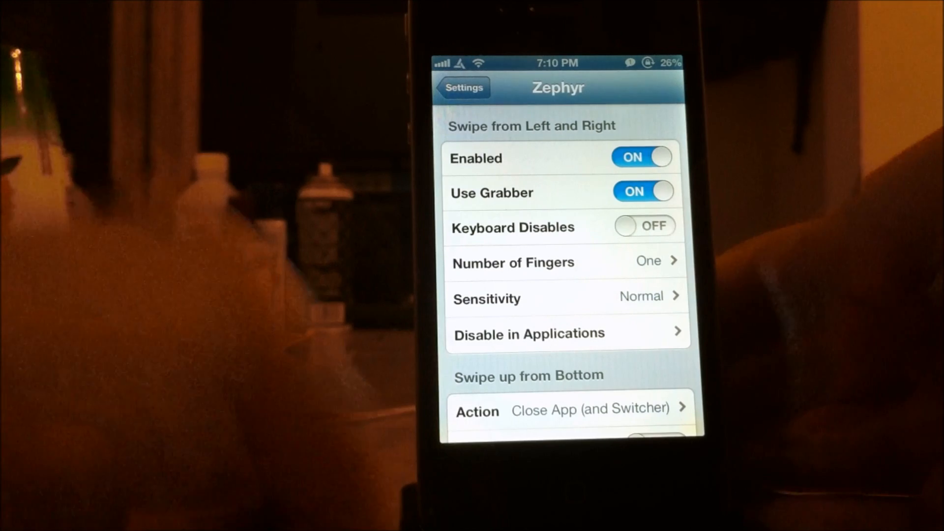
pyautogui.scroll(-3)
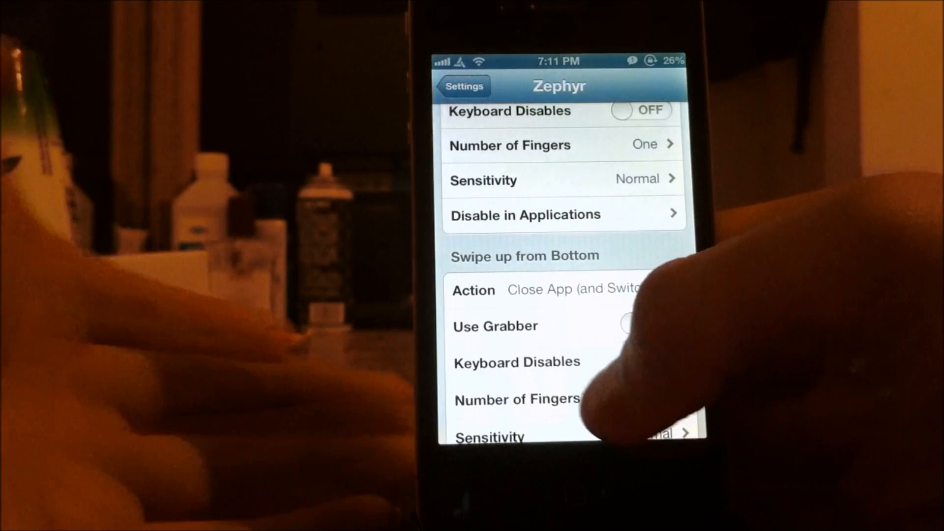
# - Switch on Keyboard Disables and Notification Center Enabled for Zephyr, then back out to the Settings list
pyautogui.click(650, 301)
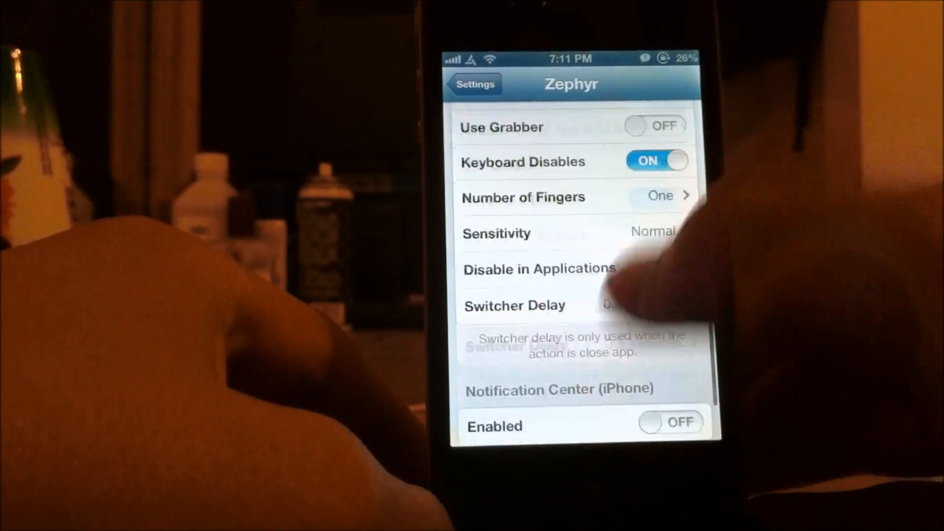
pyautogui.scroll(-3)
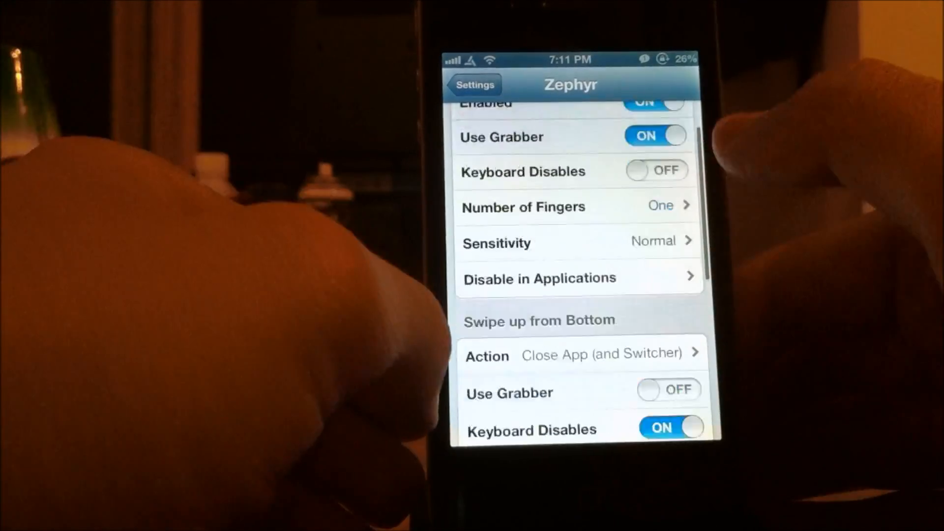
pyautogui.scroll(-3)
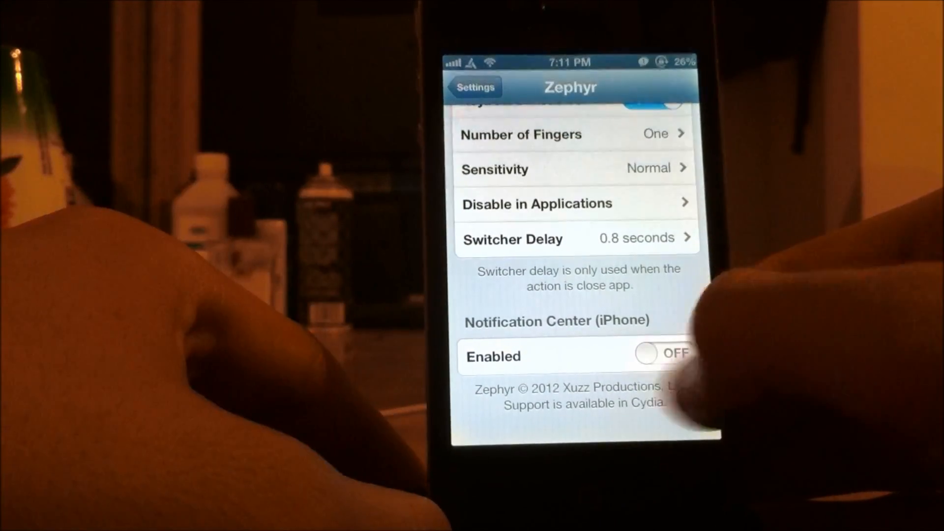
pyautogui.click(666, 353)
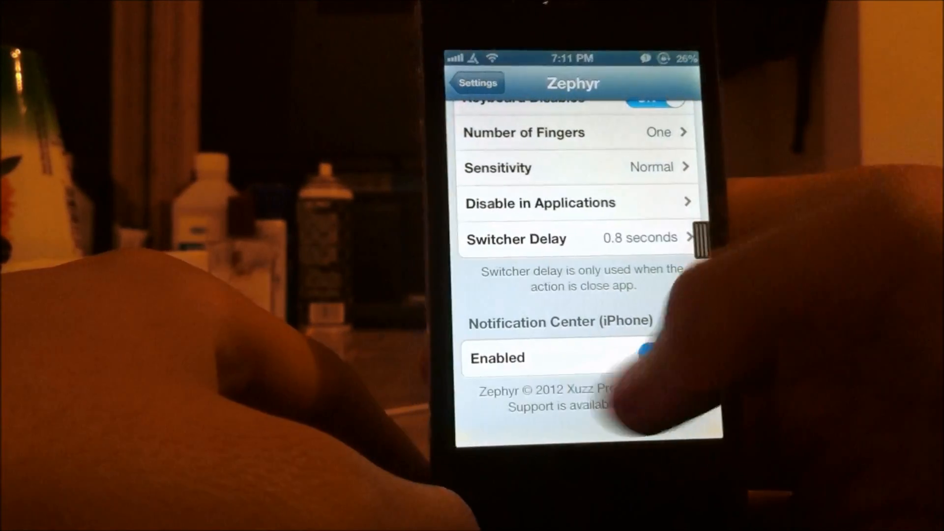
pyautogui.click(473, 82)
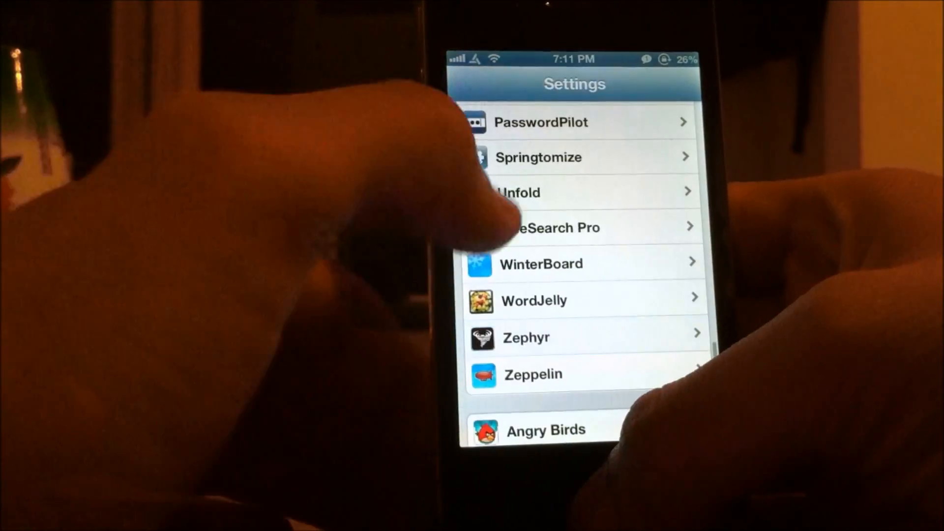
# - Scroll the Settings list before exiting to the SpringBoard home screen
pyautogui.scroll(-3)
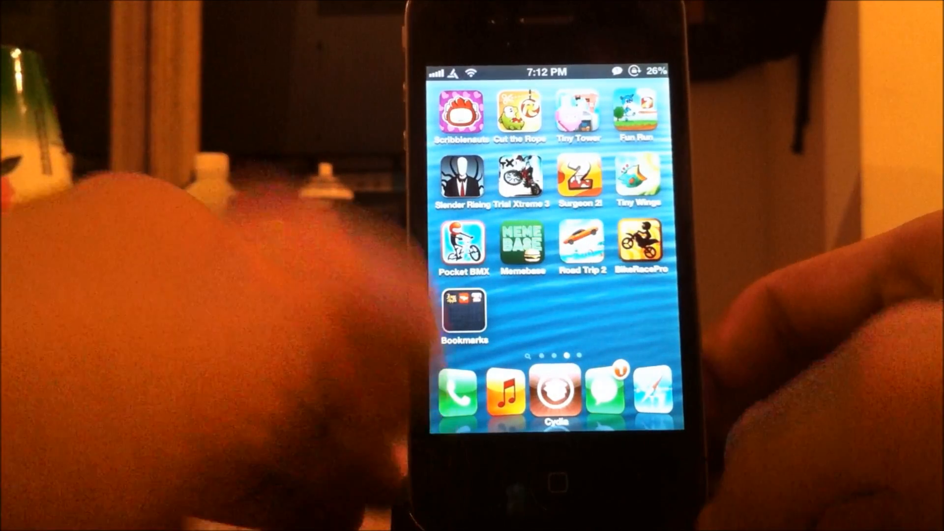
pyautogui.hscroll(-3)
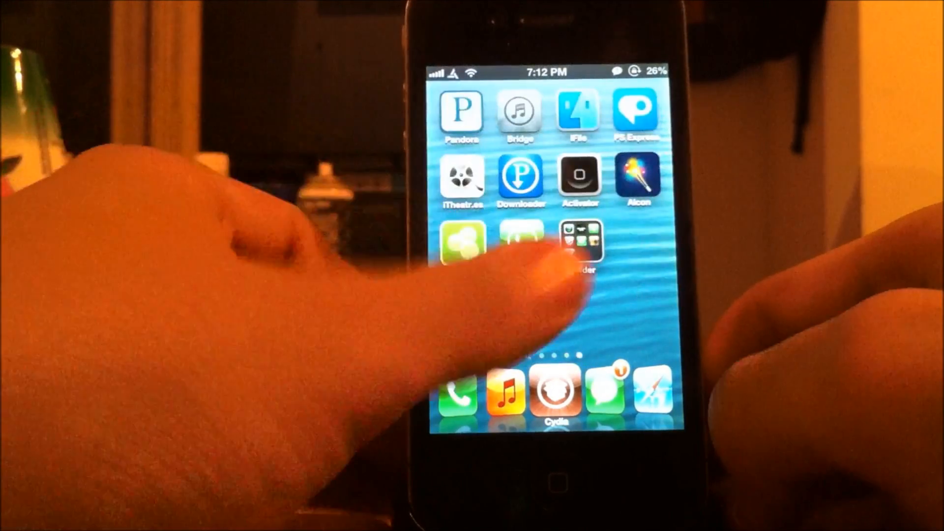
pyautogui.hscroll(-3)
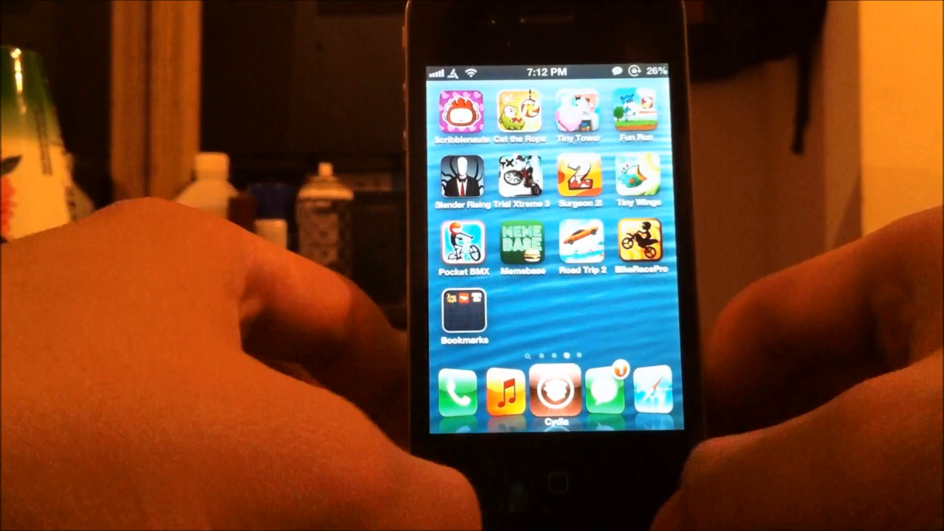